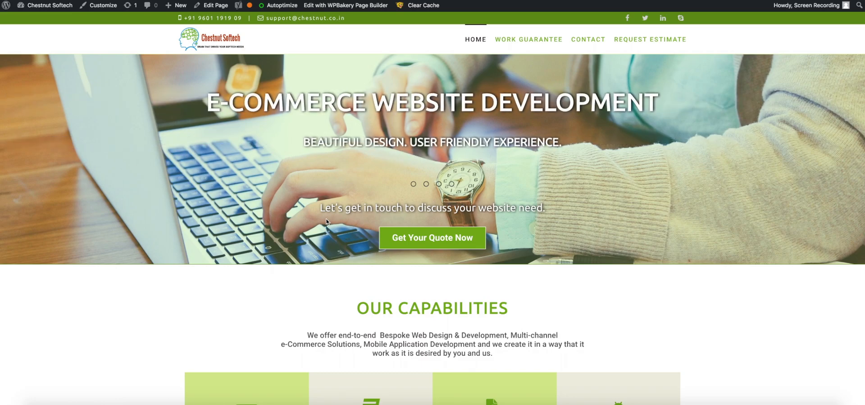
pyautogui.moveTo(215, 29)
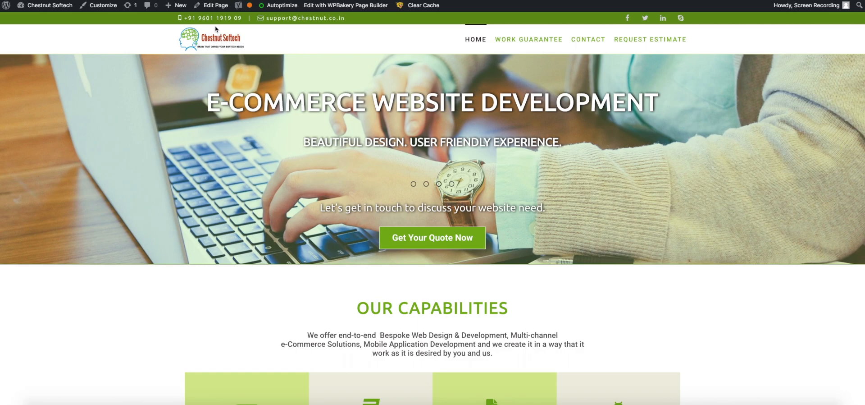
# Open the front-end Home page in the block editor via Edit Page in the admin toolbar
pyautogui.click(215, 5)
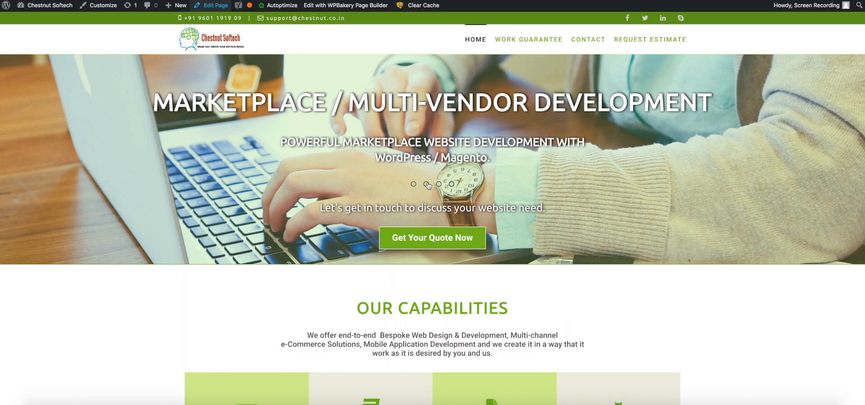
pyautogui.click(214, 4)
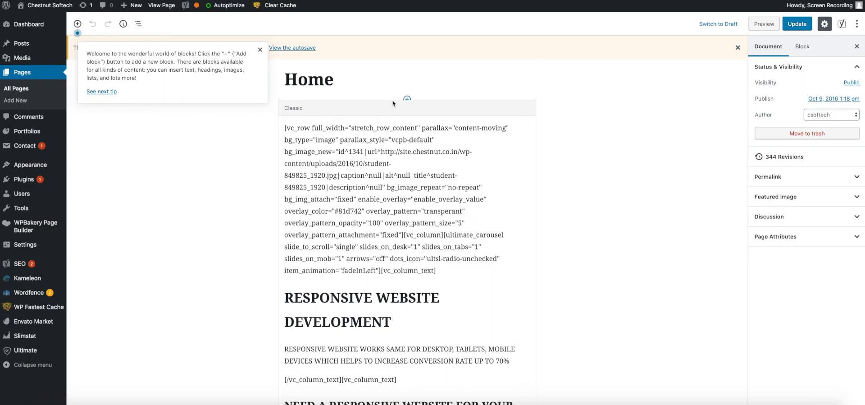
pyautogui.moveTo(259, 49)
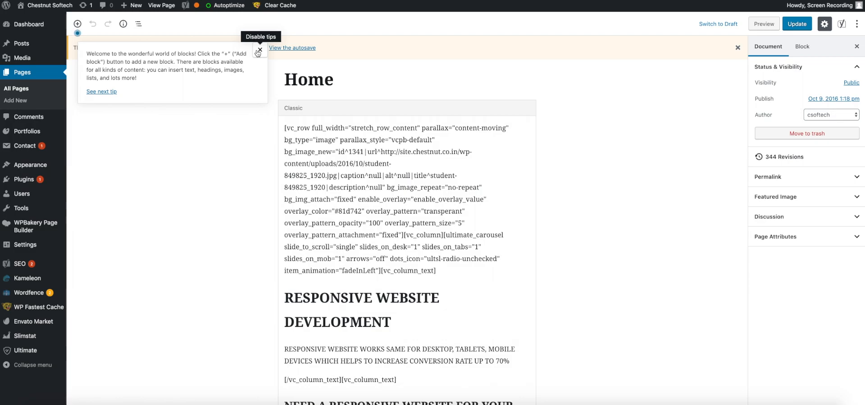
# Dismiss the welcome tip and scroll through the Classic block's About Us and Send Message content
pyautogui.click(258, 51)
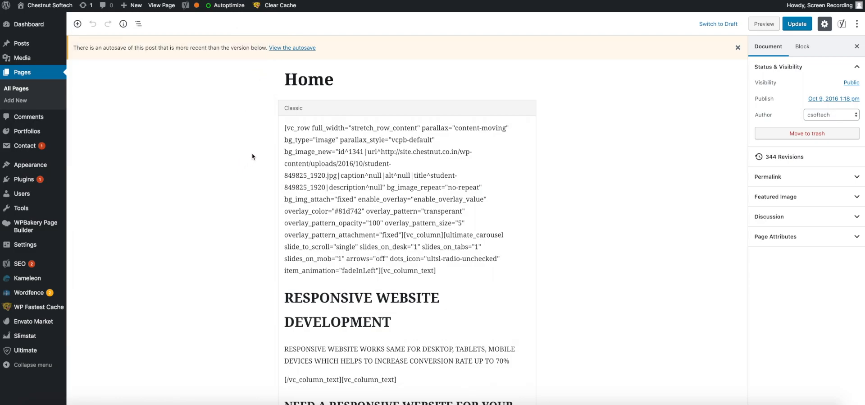
pyautogui.scroll(-3)
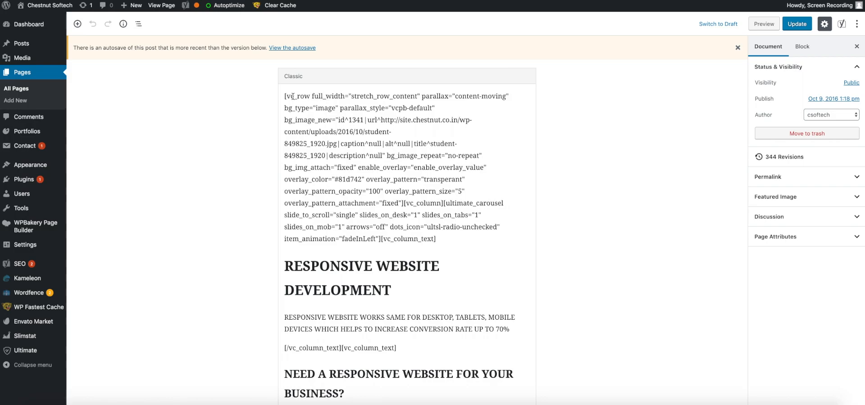
pyautogui.click(285, 96)
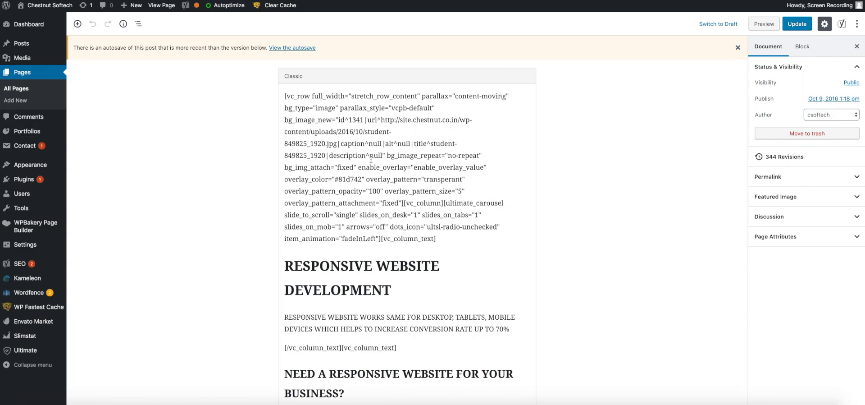
pyautogui.scroll(-3)
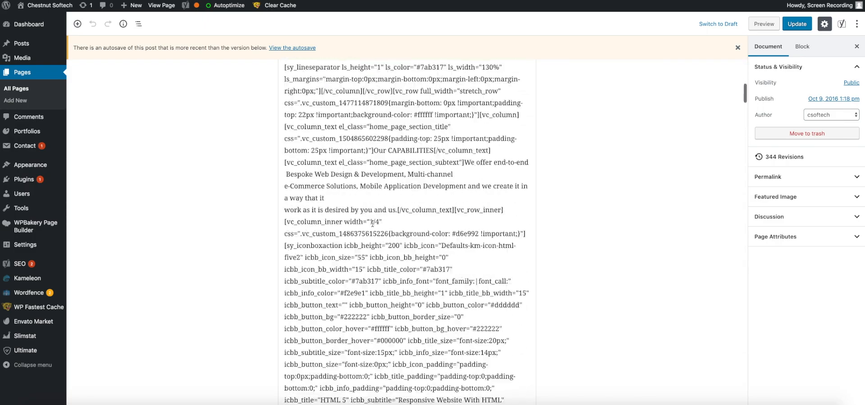
pyautogui.scroll(-3)
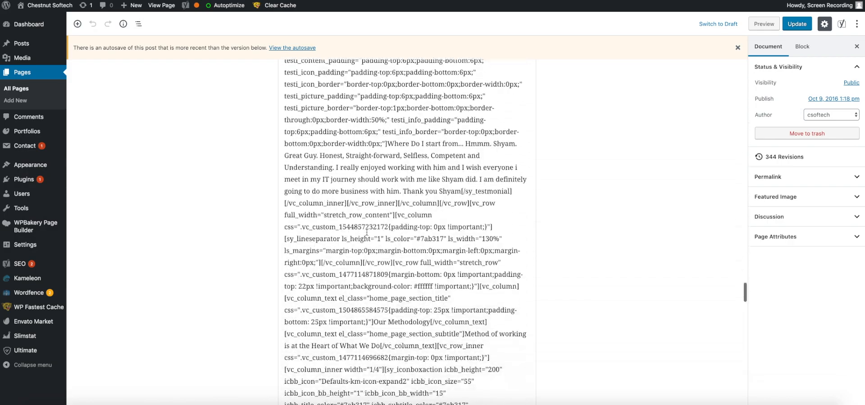
pyautogui.scroll(-3)
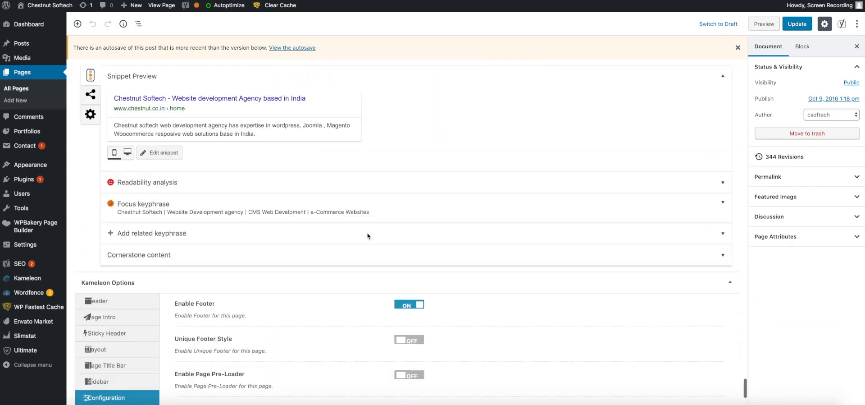
pyautogui.scroll(3)
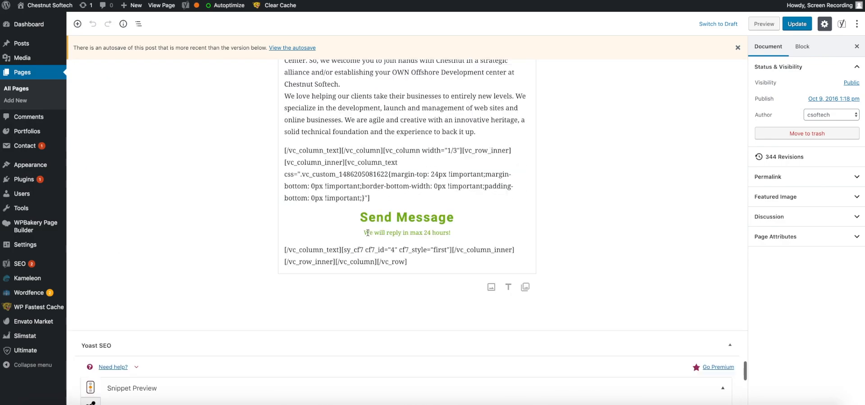
pyautogui.scroll(-3)
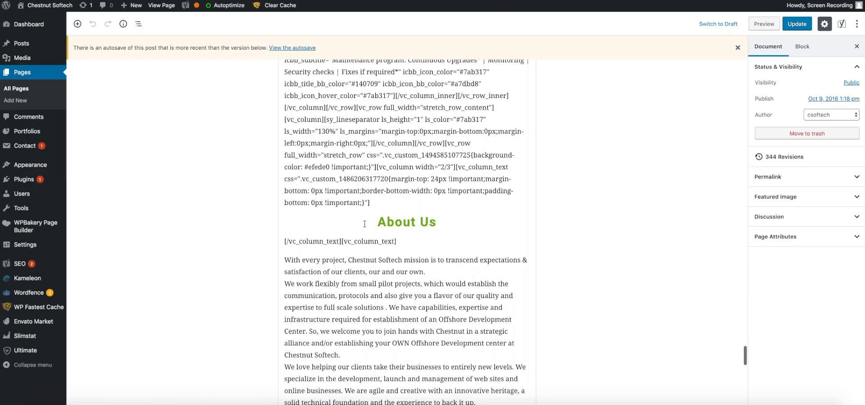
pyautogui.scroll(3)
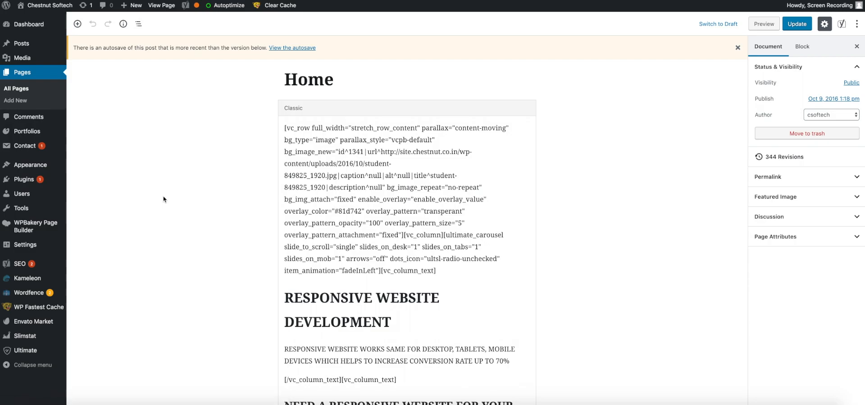
# Search Add New plugins for 'classic editor' and activate the Classic Editor plugin
pyautogui.click(15, 177)
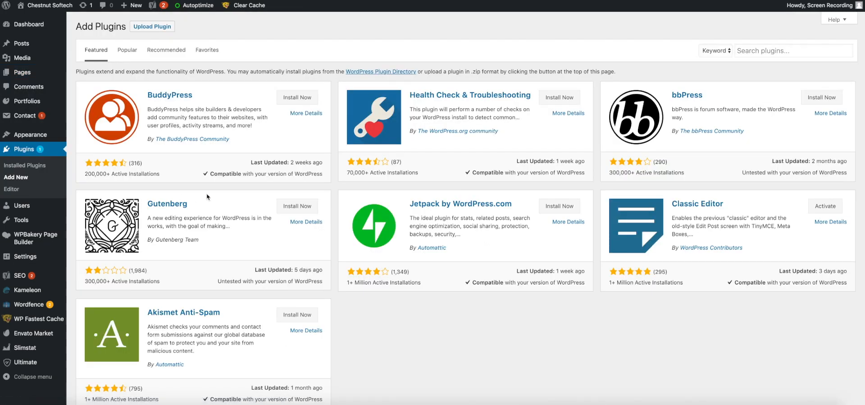
pyautogui.click(793, 50)
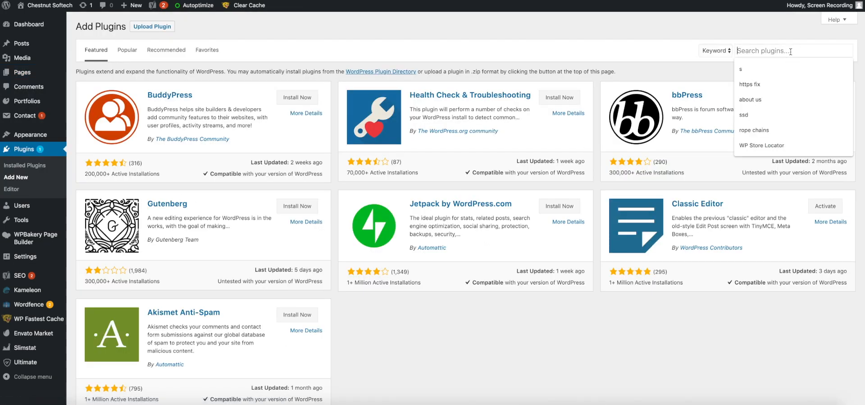
pyautogui.write('class')
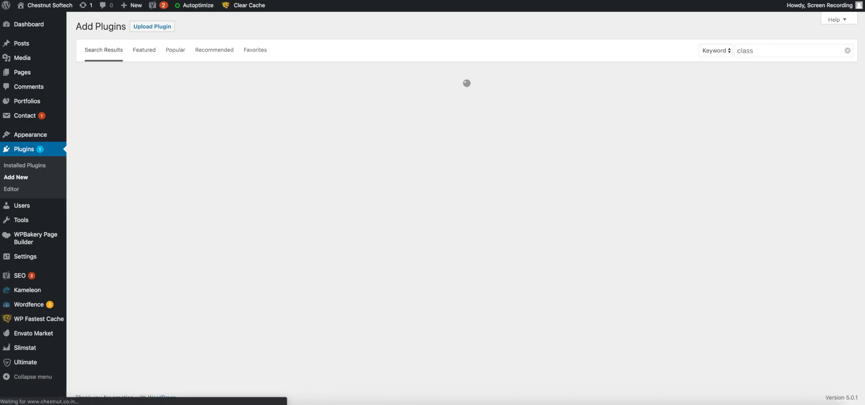
pyautogui.write('classic edi')
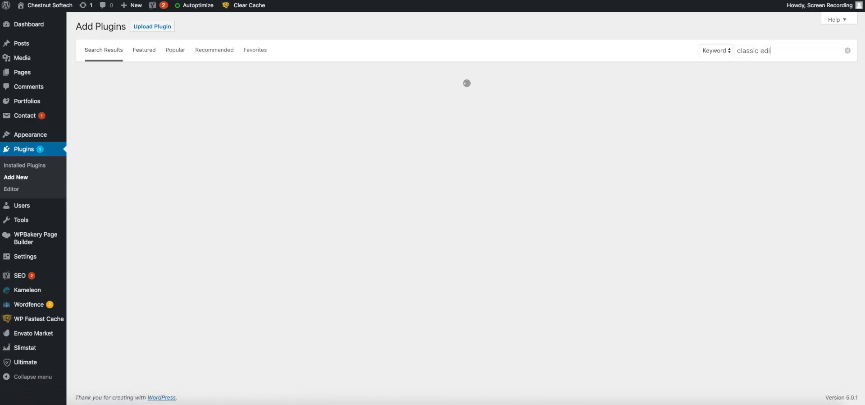
pyautogui.write('tor')
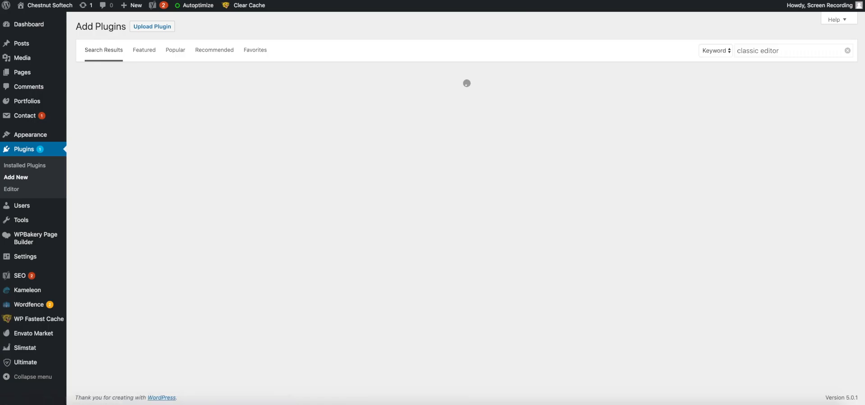
pyautogui.moveTo(528, 108)
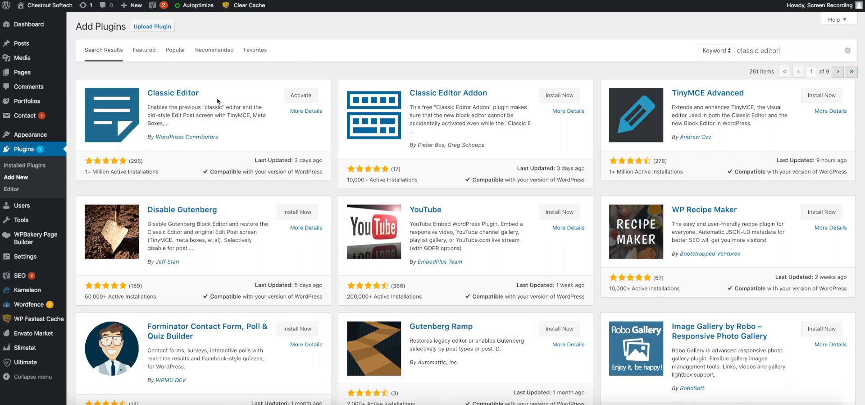
pyautogui.moveTo(182, 112)
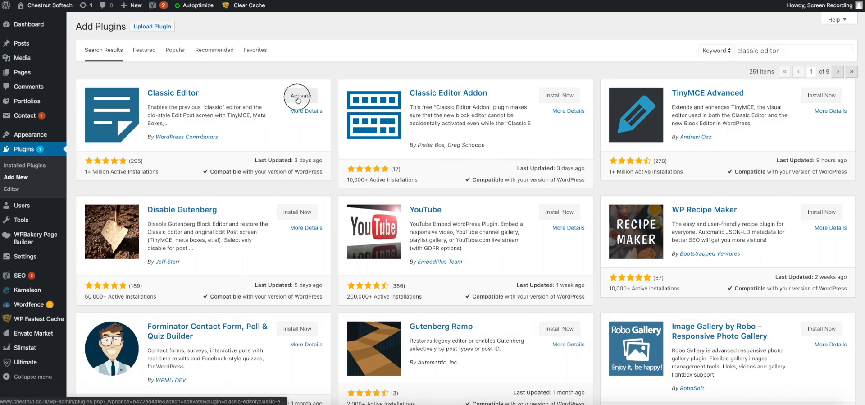
pyautogui.click(301, 95)
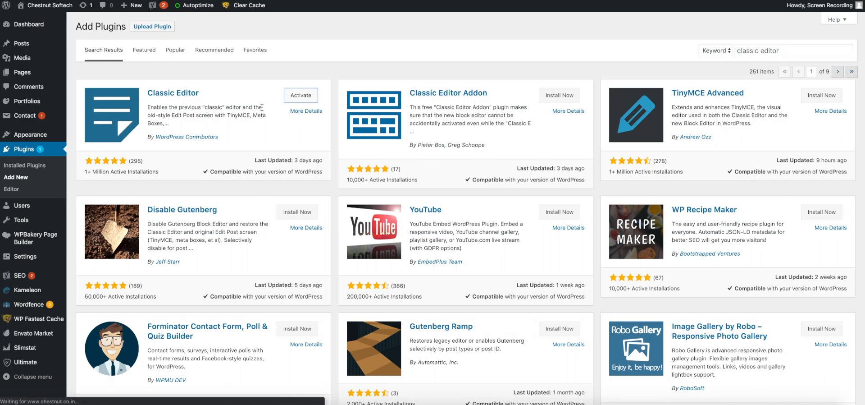
pyautogui.click(301, 95)
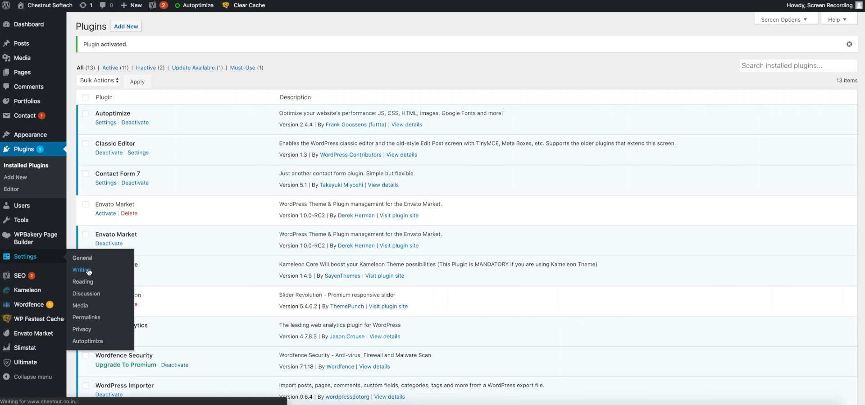
pyautogui.moveTo(93, 270)
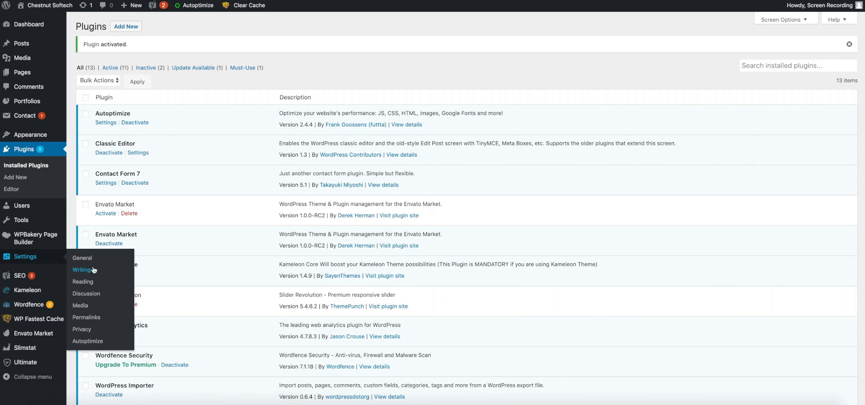
# Make Classic Editor the default for all users, disallow switching editors, and save Writing Settings
pyautogui.click(82, 269)
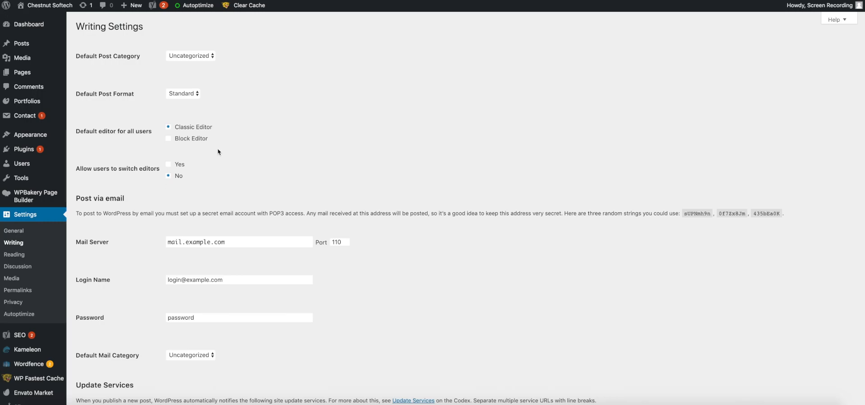
pyautogui.moveTo(138, 128)
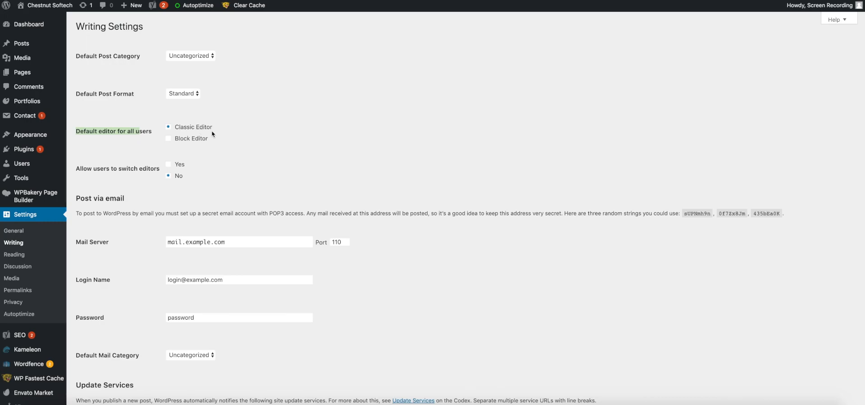
pyautogui.moveTo(176, 140)
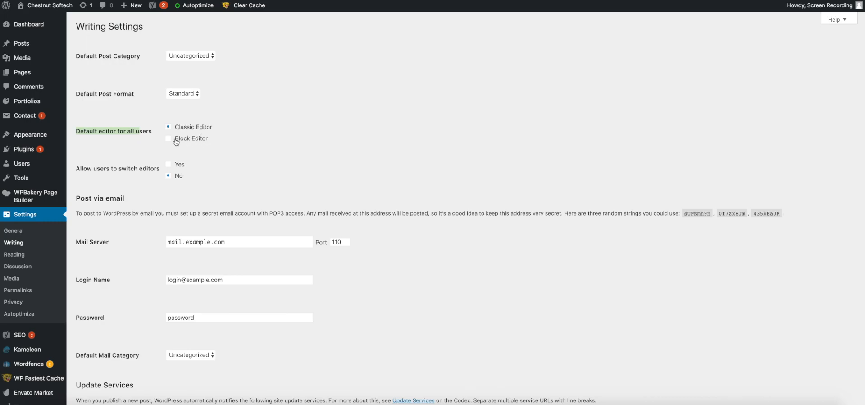
pyautogui.moveTo(178, 132)
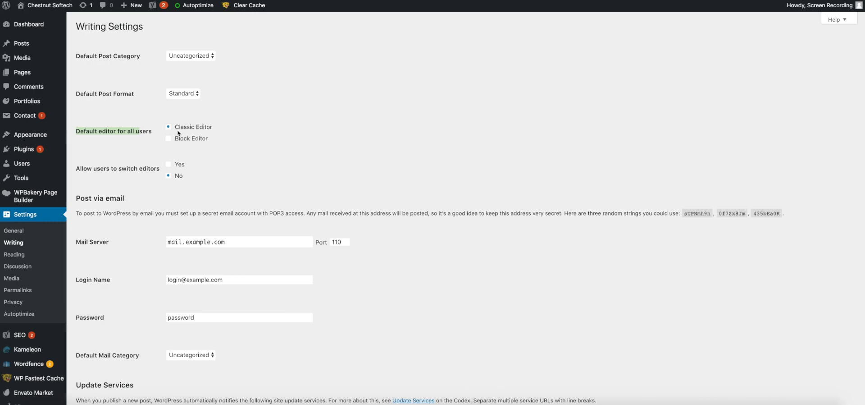
pyautogui.scroll(-3)
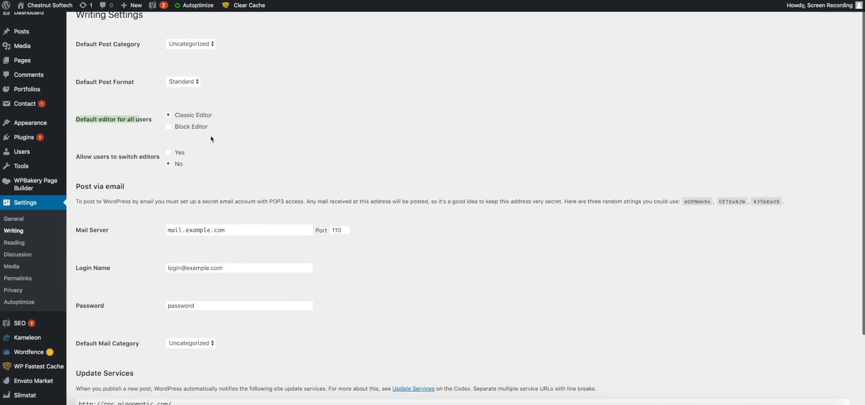
pyautogui.scroll(-3)
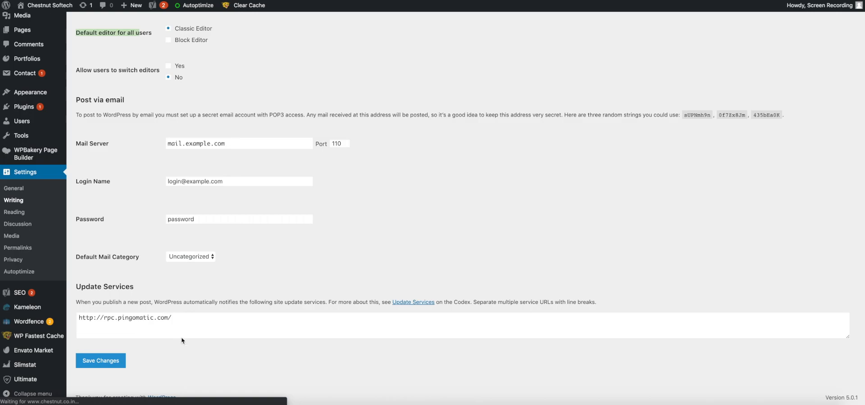
pyautogui.moveTo(158, 326)
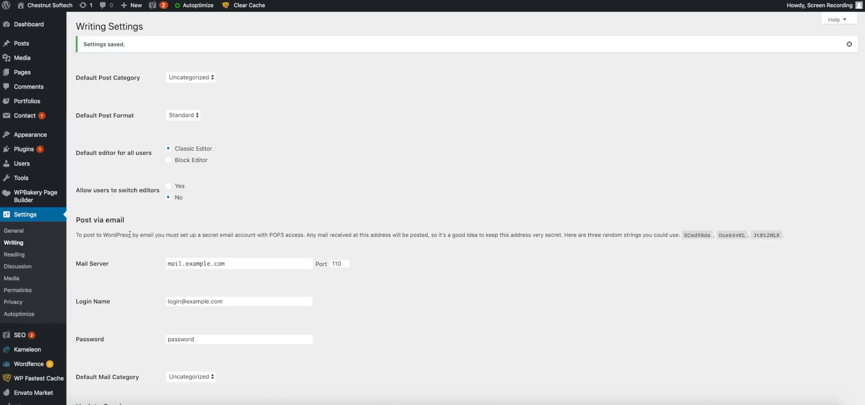
pyautogui.moveTo(15, 254)
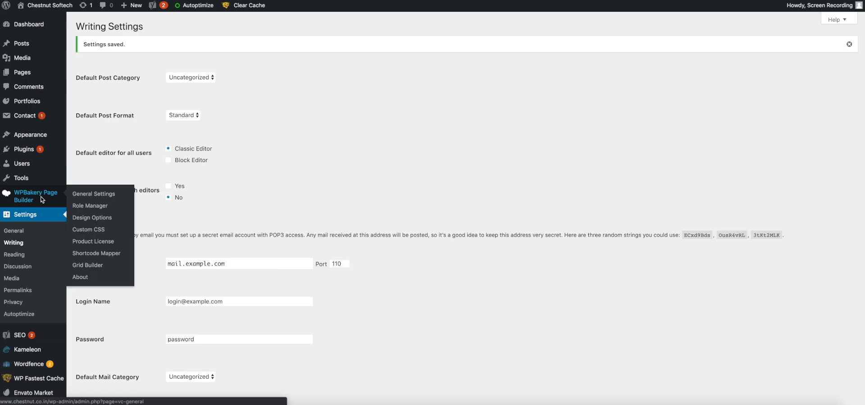
pyautogui.moveTo(89, 206)
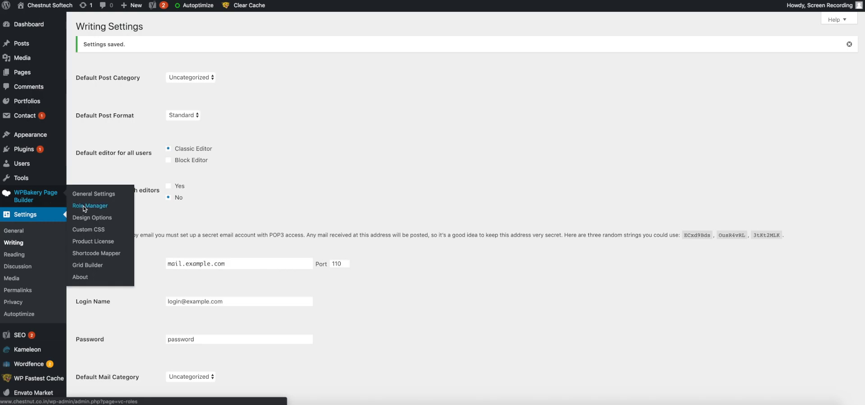
# In WPBakery Role Manager, tick Disable Classic editor under Backend editor and save
pyautogui.click(91, 206)
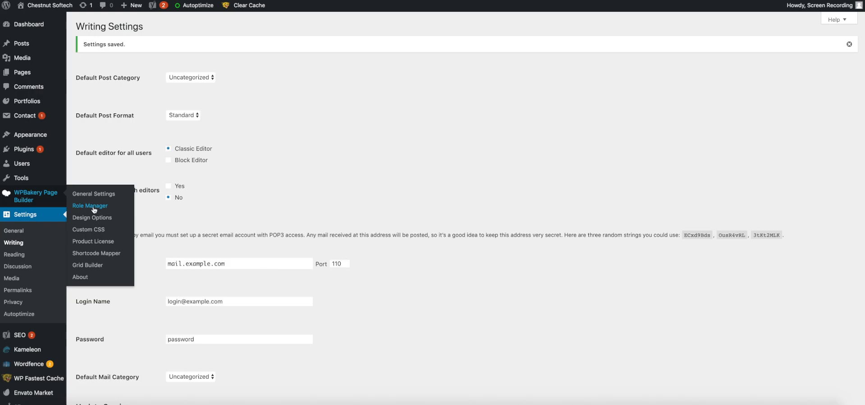
pyautogui.click(90, 206)
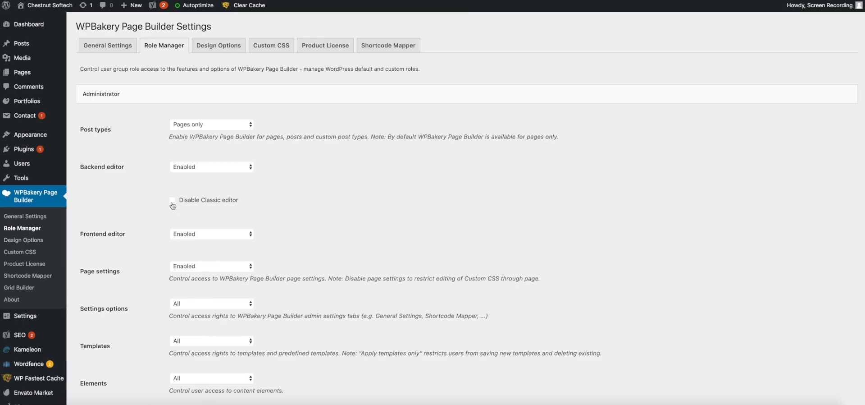
pyautogui.click(173, 199)
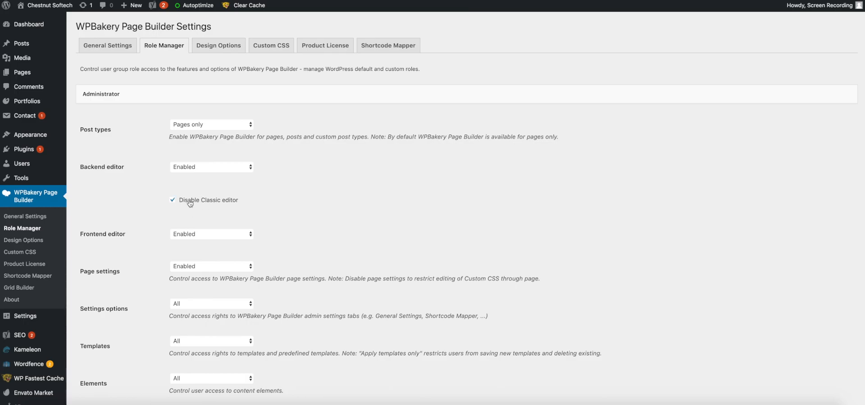
pyautogui.scroll(-3)
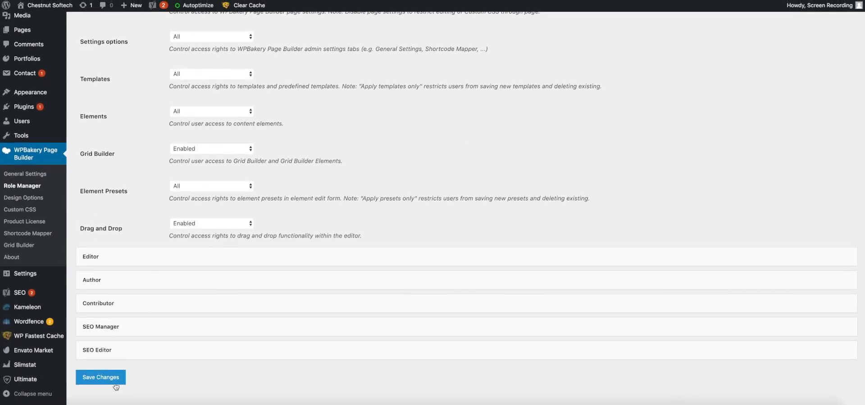
pyautogui.click(101, 376)
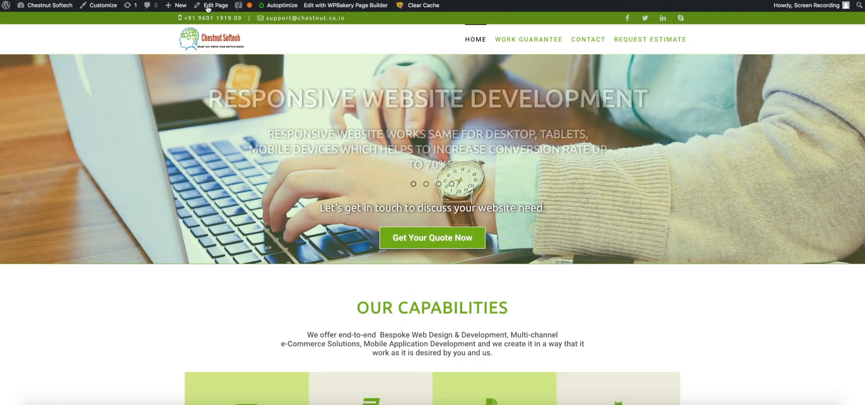
# Open the Home page via Edit Page, loading the WPBakery backend builder
pyautogui.click(215, 5)
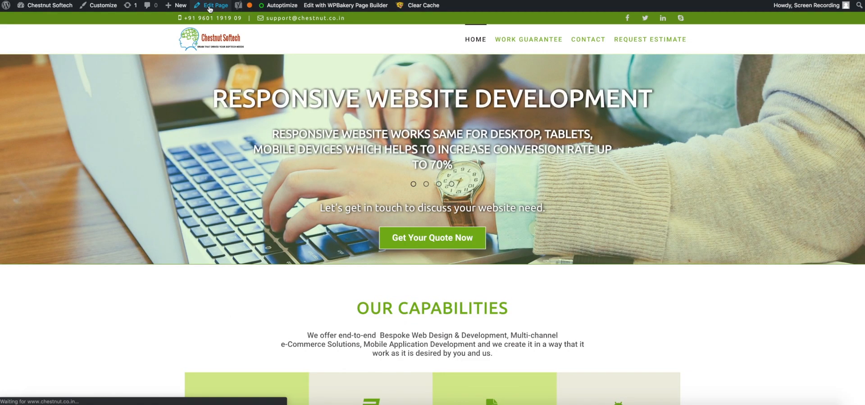
pyautogui.moveTo(300, 115)
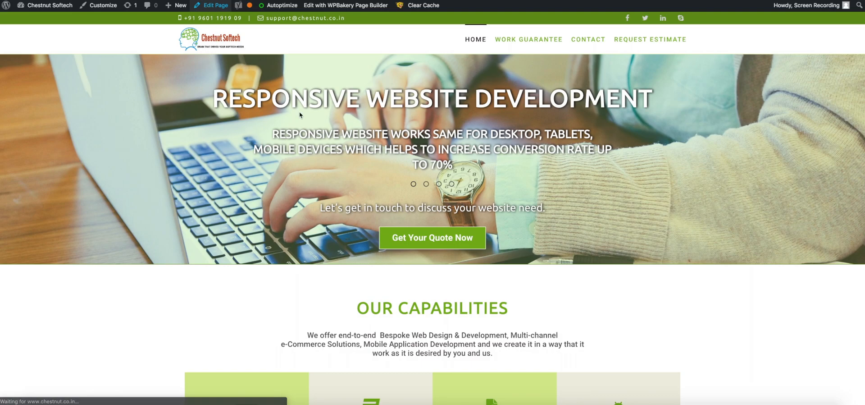
pyautogui.moveTo(293, 246)
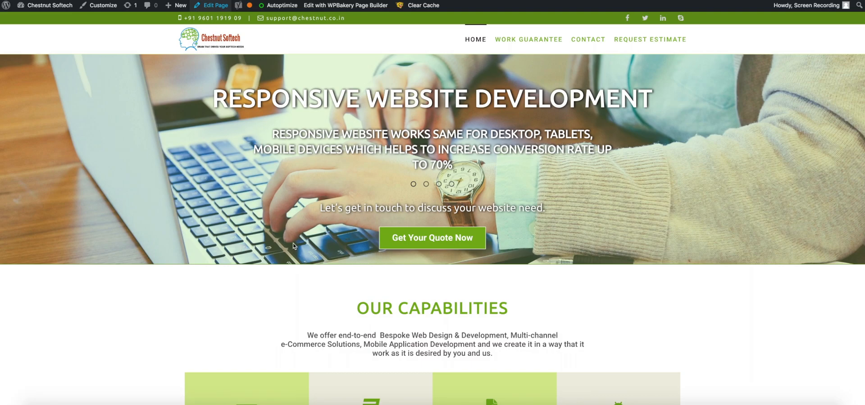
pyautogui.click(216, 5)
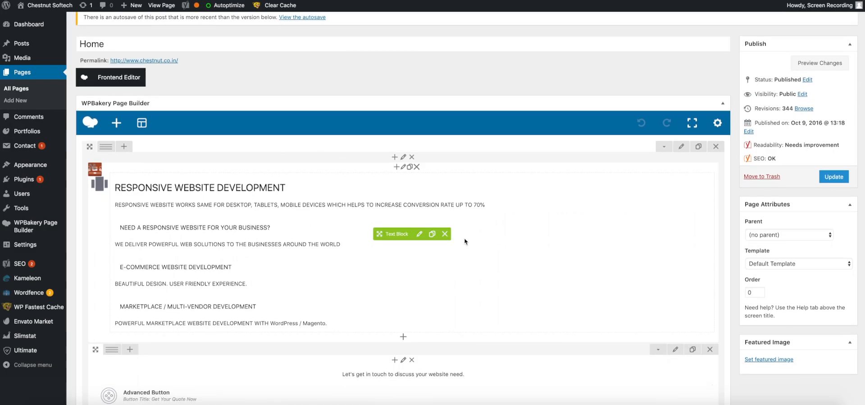
pyautogui.scroll(-3)
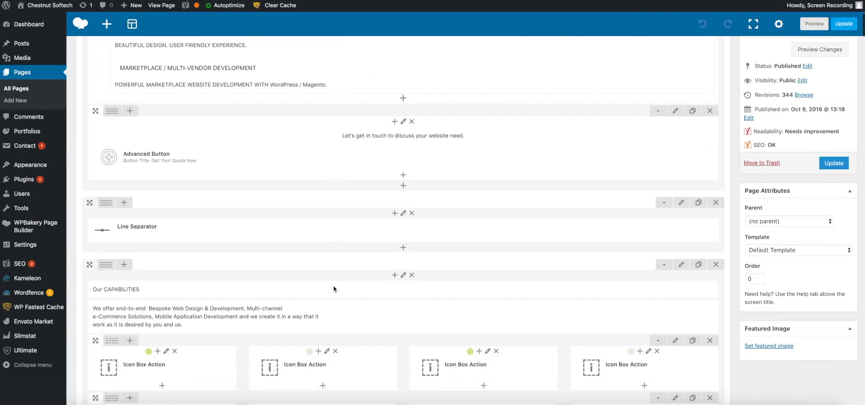
pyautogui.scroll(-3)
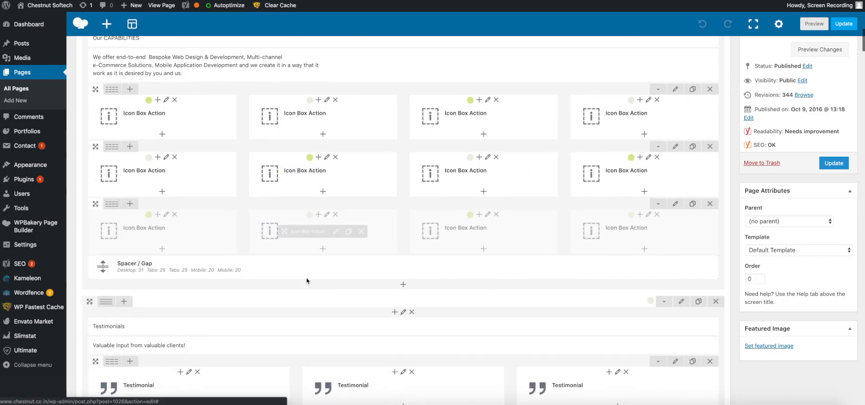
pyautogui.scroll(-3)
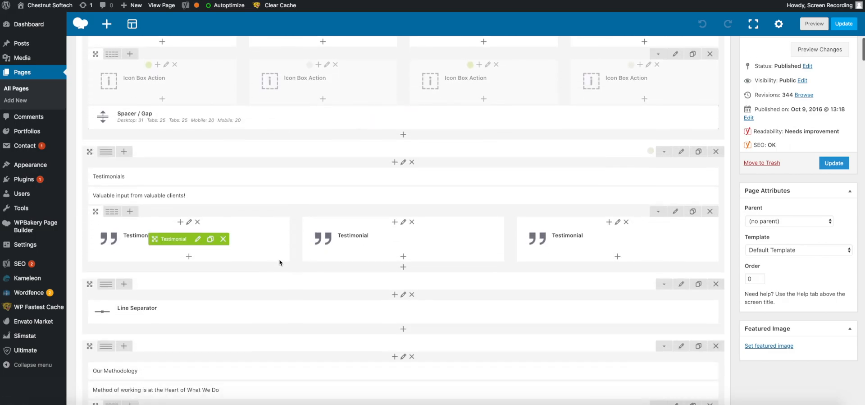
pyautogui.scroll(-3)
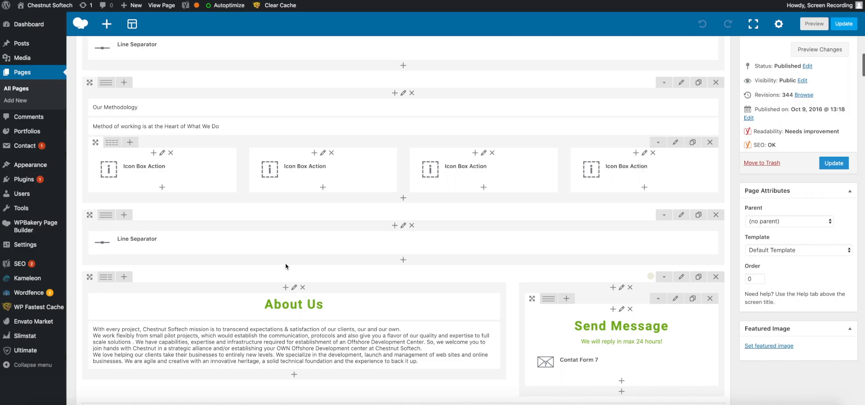
pyautogui.scroll(-3)
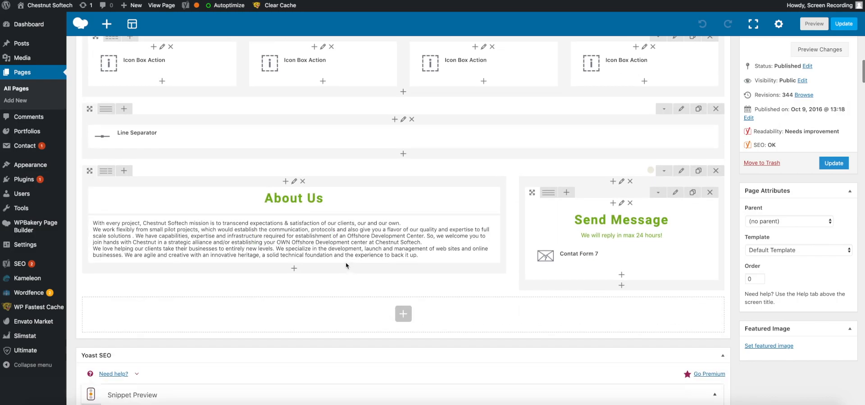